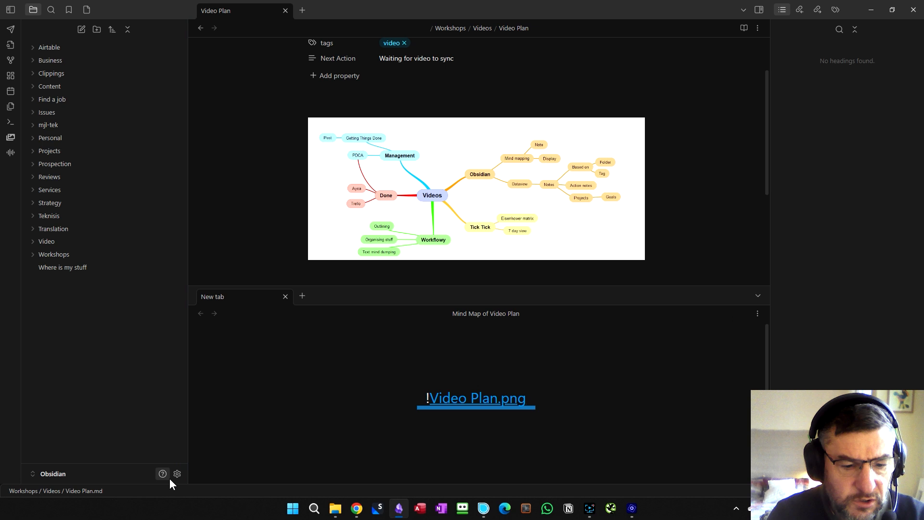
# Open the app settings and scroll through the options.
pyautogui.click(177, 473)
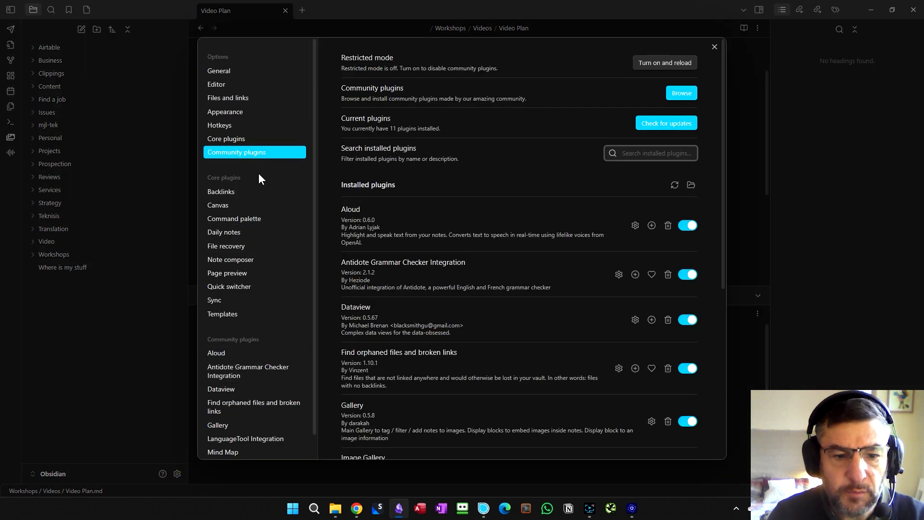
pyautogui.scroll(-3)
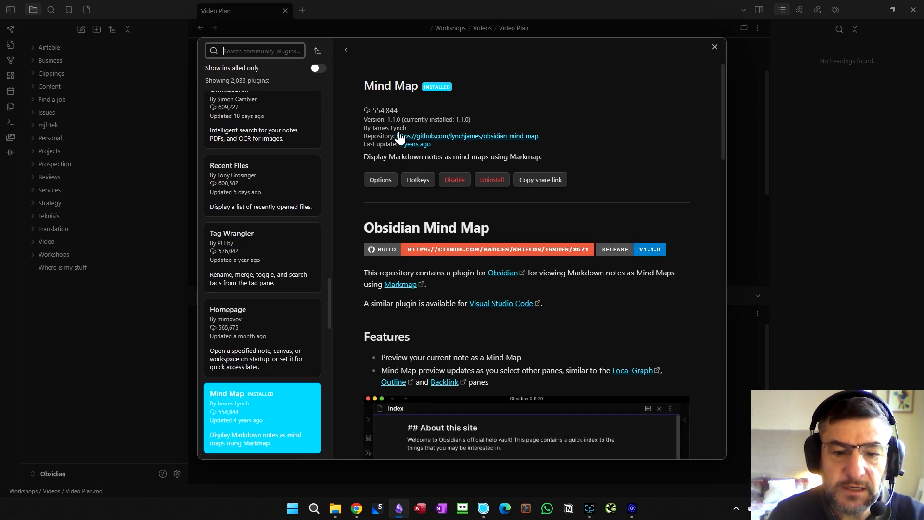
pyautogui.click(713, 46)
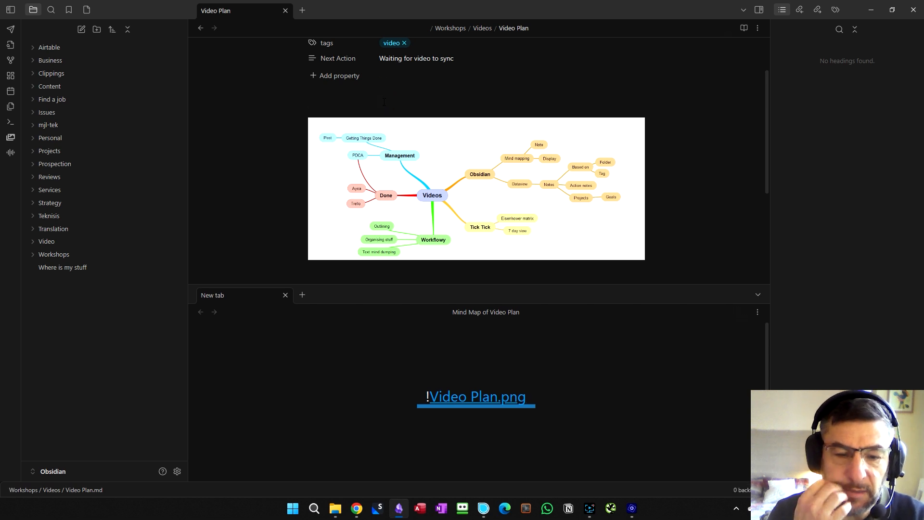
# Add a 'Videos' heading above the screenshot and start a '##' subheading below it.
pyautogui.click(308, 100)
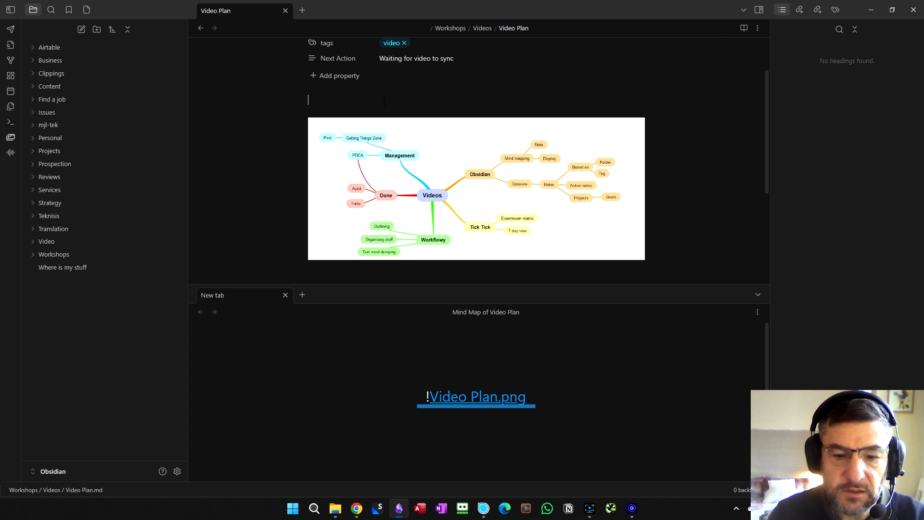
pyautogui.moveTo(442, 328)
pyautogui.write('#')
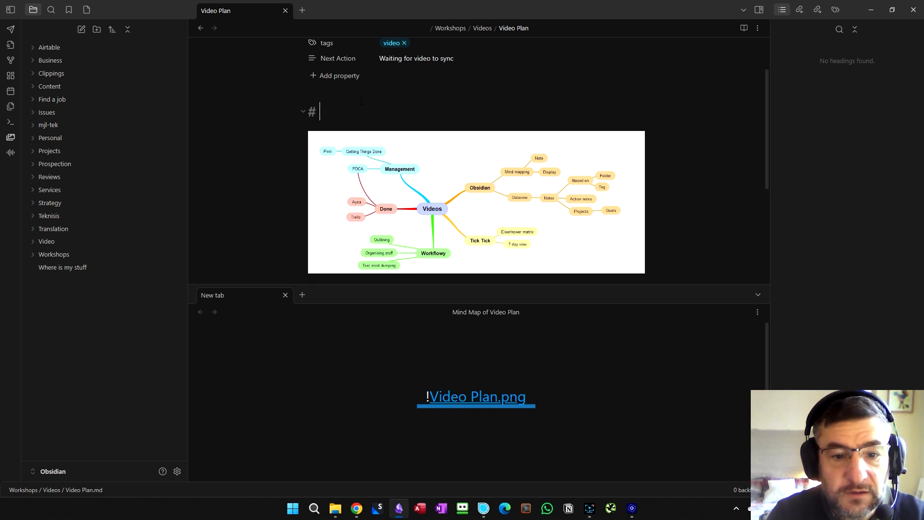
pyautogui.write('Videos')
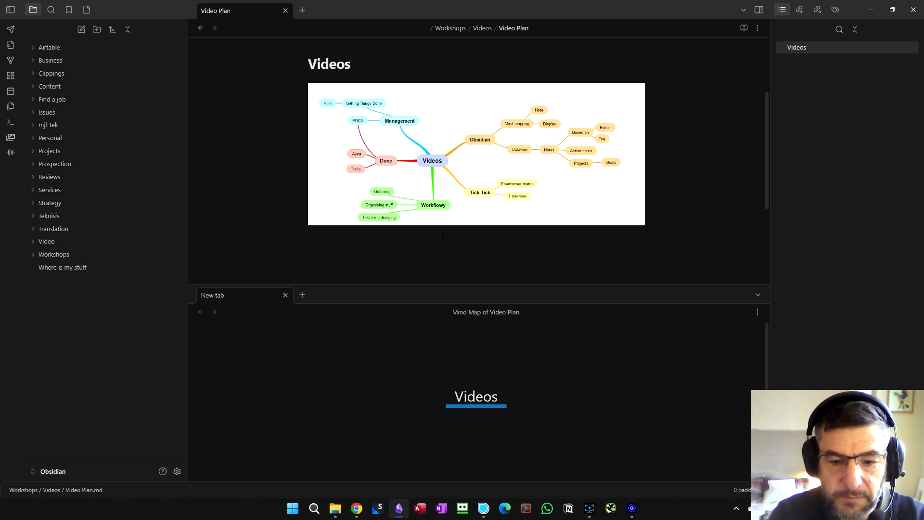
pyautogui.click(308, 245)
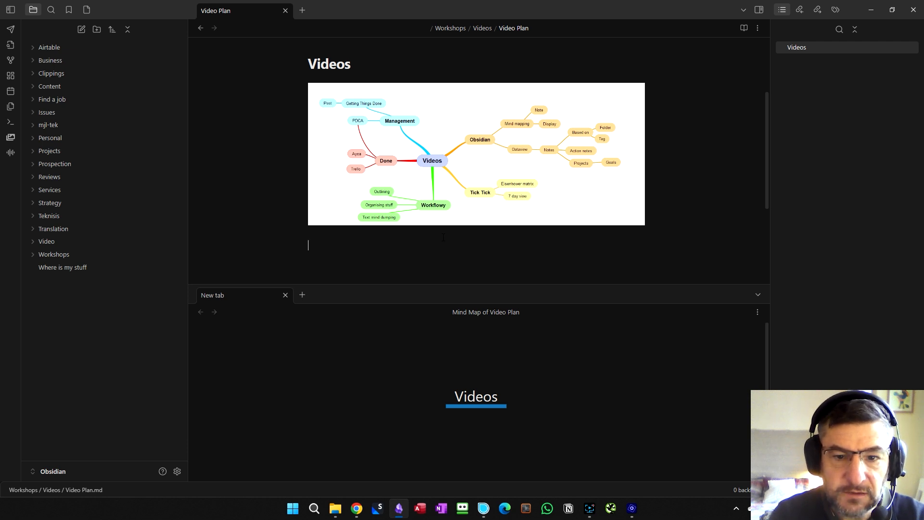
pyautogui.write('##')
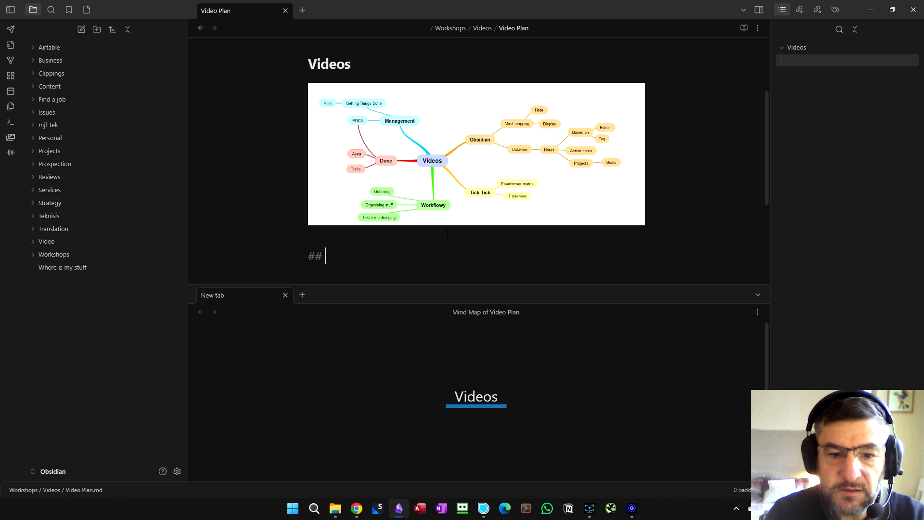
pyautogui.moveTo(447, 231)
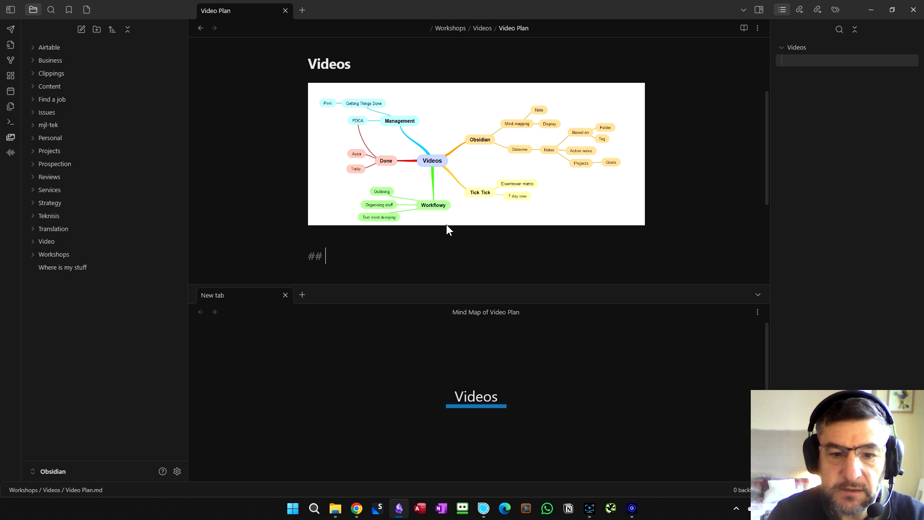
pyautogui.moveTo(485, 172)
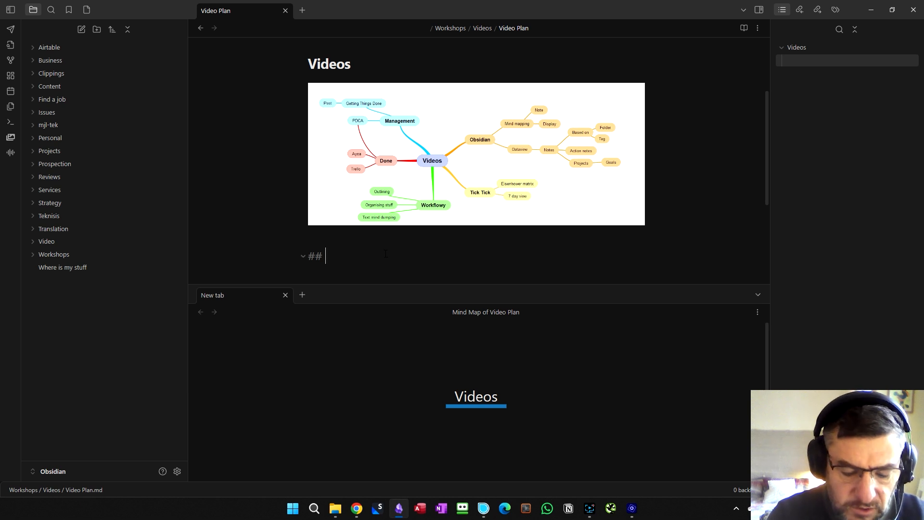
# Add an 'Obsidian' heading with a 'Mind mapping' bullet 'With Mind map plugin'.
pyautogui.write('Obsidian')
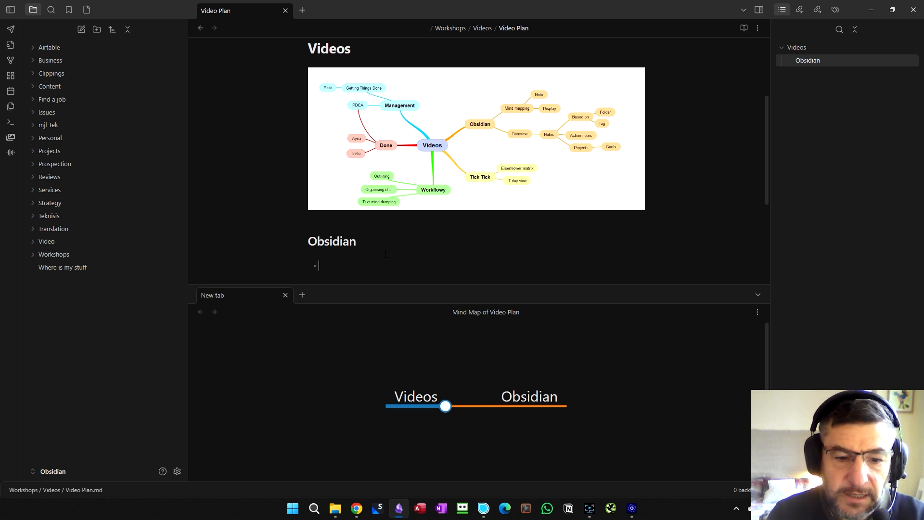
pyautogui.write('M')
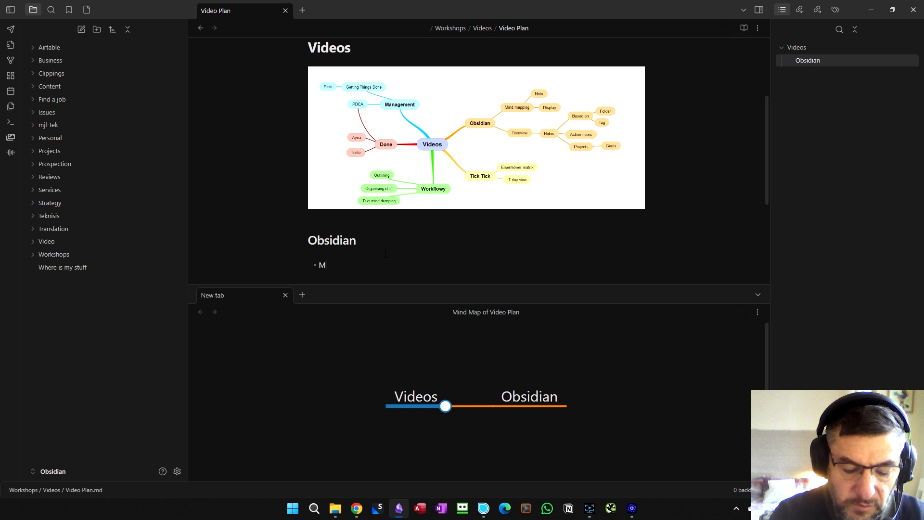
pyautogui.write('ind mapping')
pyautogui.write('Note')
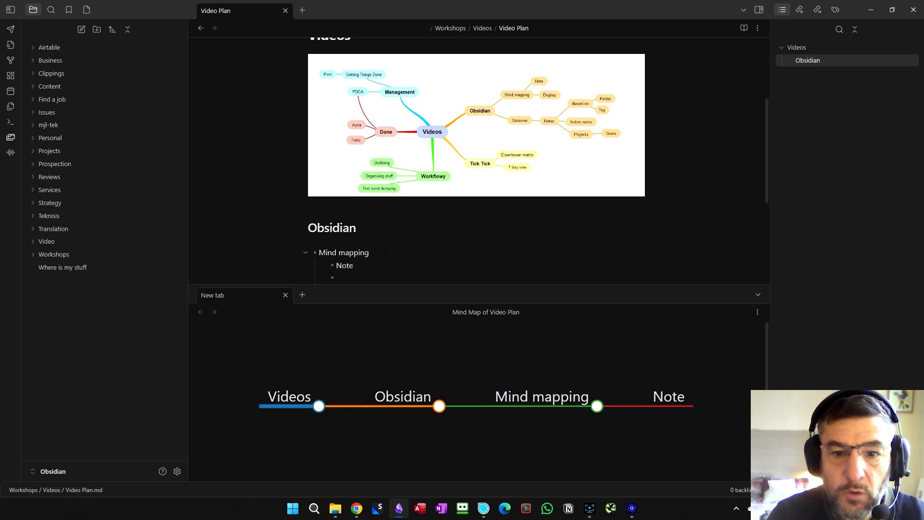
pyautogui.write('With')
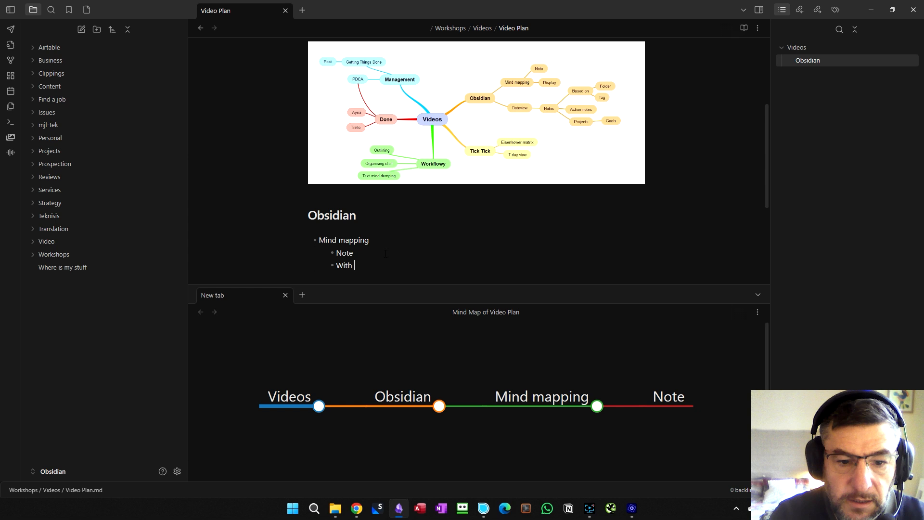
pyautogui.write('Mind map plugin')
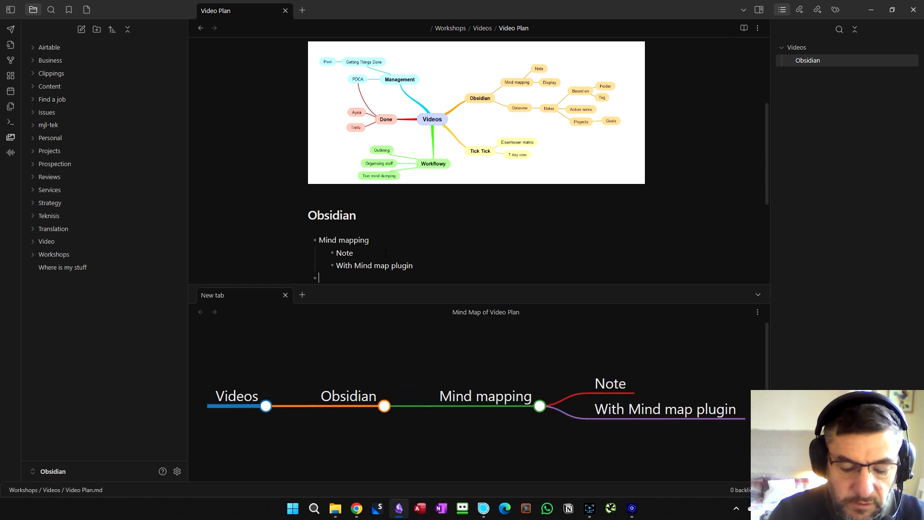
# Add 'Dataview' with 'Selected based on a tag', 'On a folder', 'Action Notes' and 'Projects with goals'.
pyautogui.write('Data')
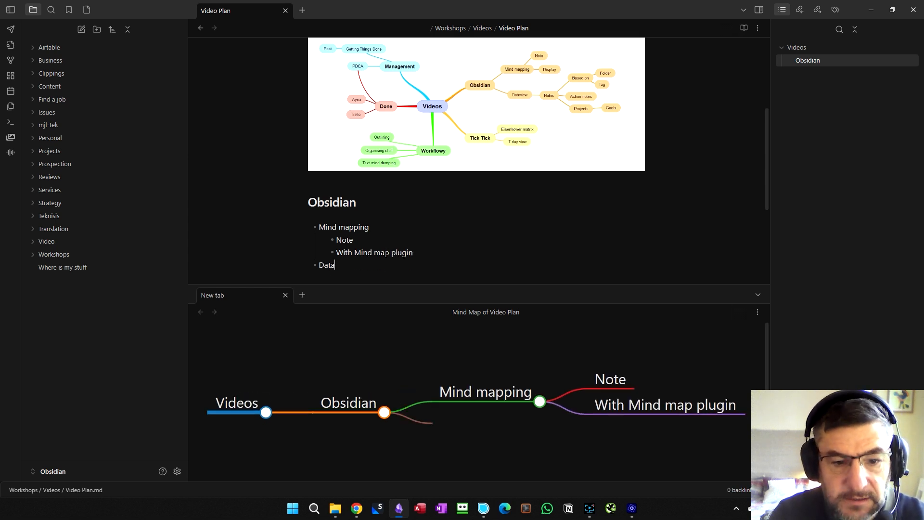
pyautogui.write('view')
pyautogui.write('Notes')
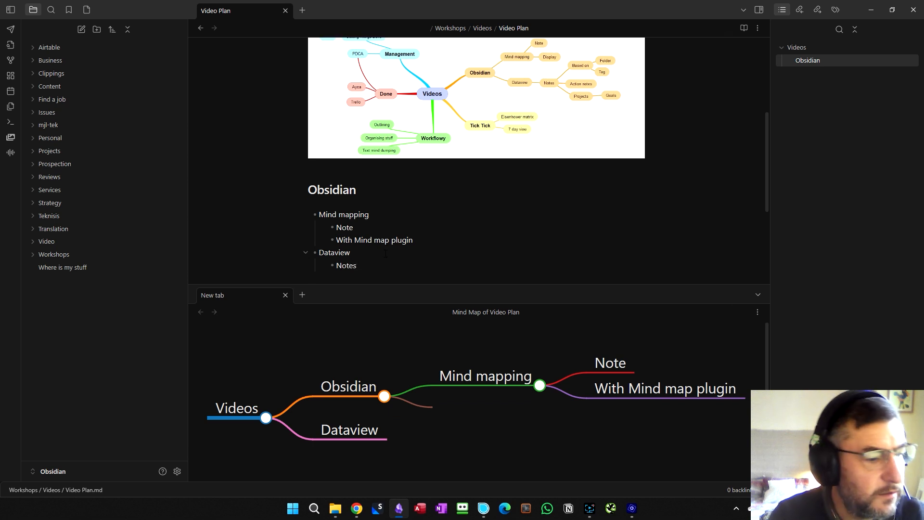
pyautogui.write('Selected')
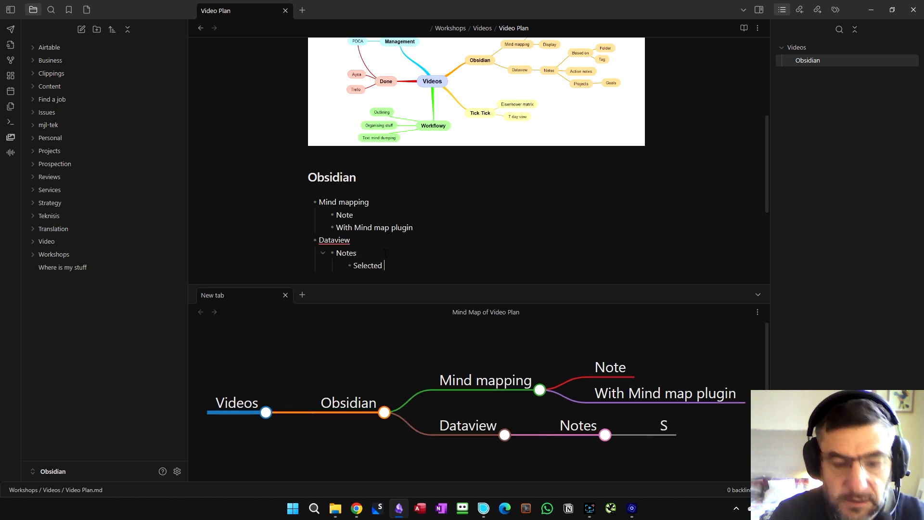
pyautogui.write('based on')
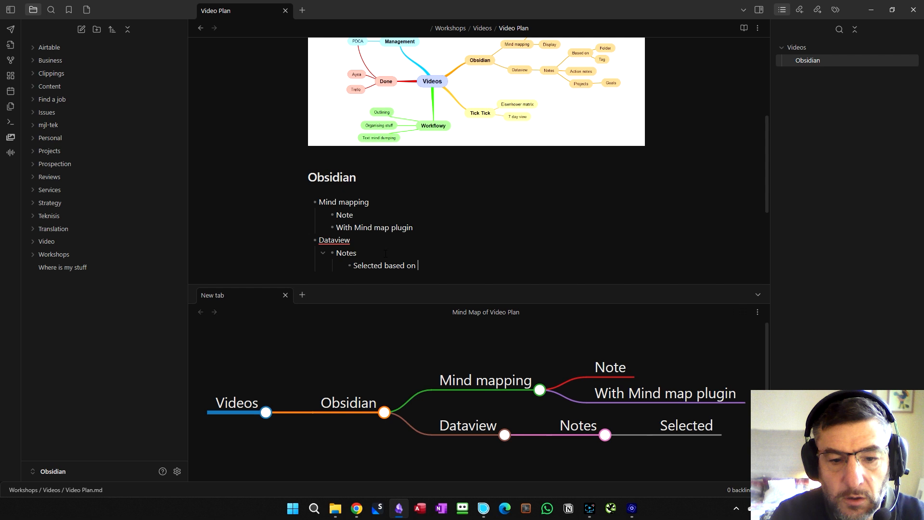
pyautogui.write('a tag')
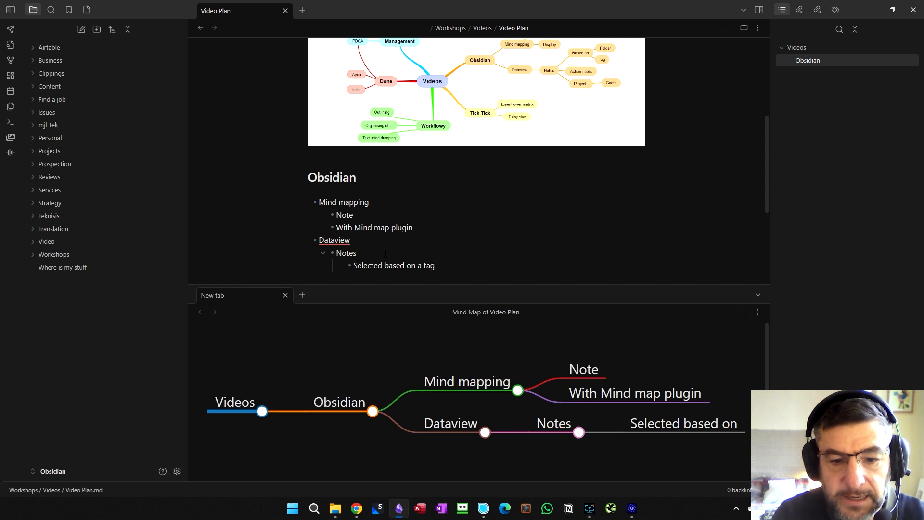
pyautogui.write('On a folder')
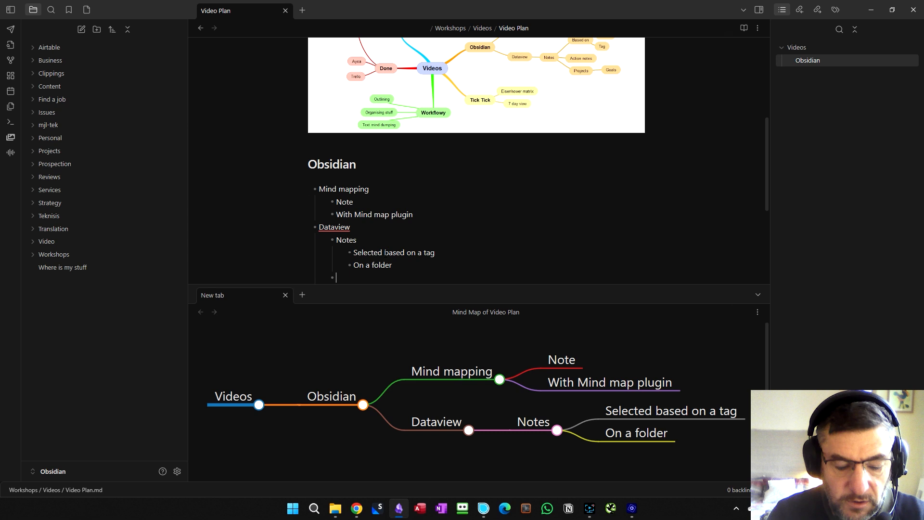
pyautogui.write('Action Notes')
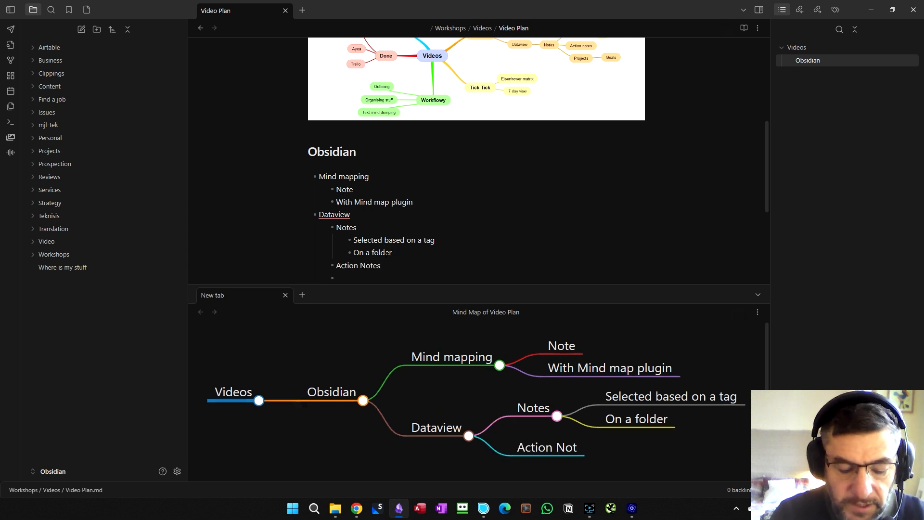
pyautogui.write('Projects')
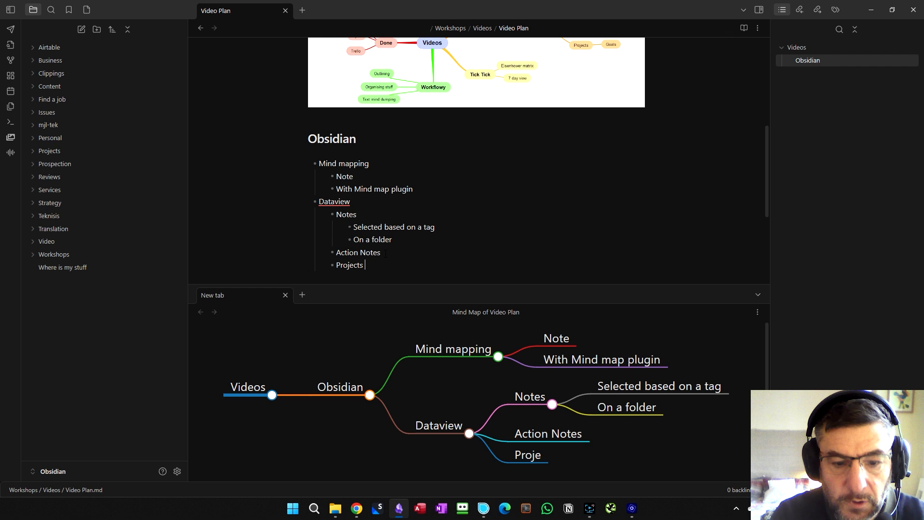
pyautogui.write('with goals')
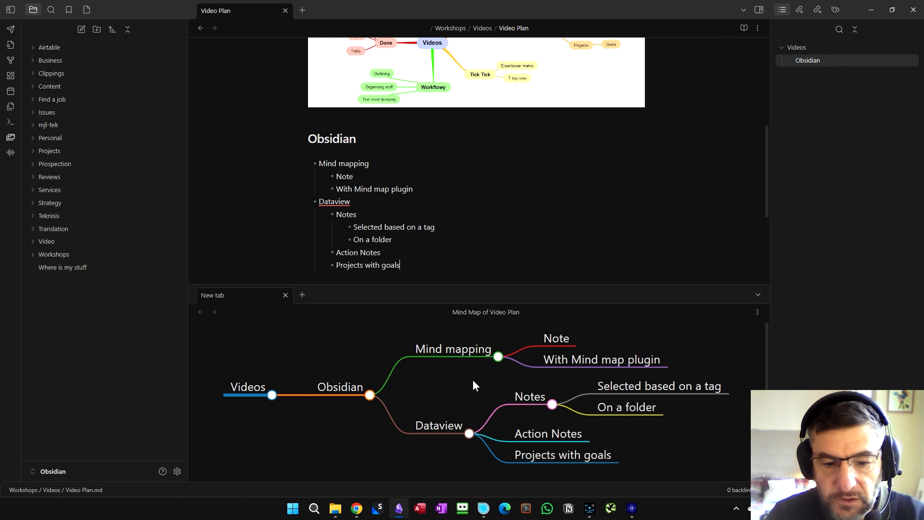
pyautogui.moveTo(456, 402)
pyautogui.write('Tick Tick')
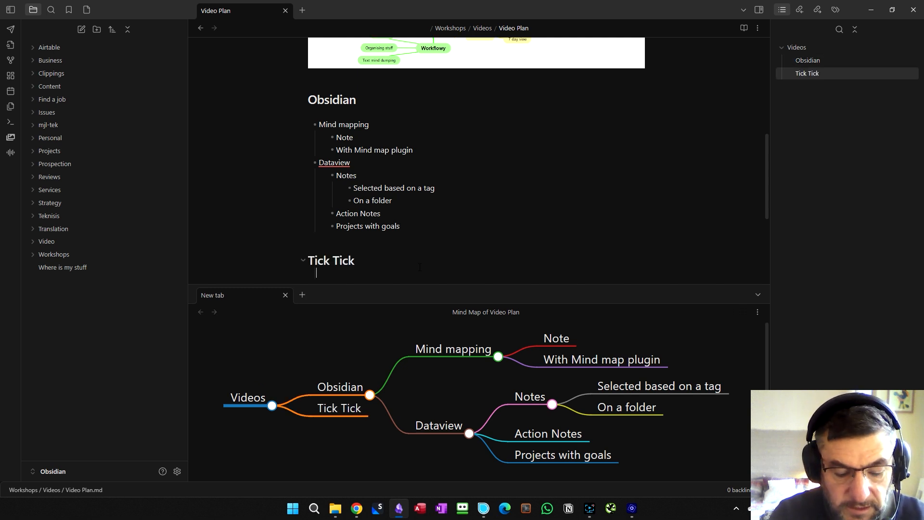
# Write the Tick Tick, Workflowy, Done and Posts bullets: Eisenhower matrix, 7 day view, PDCA.
pyautogui.write('Eisenhower matri')
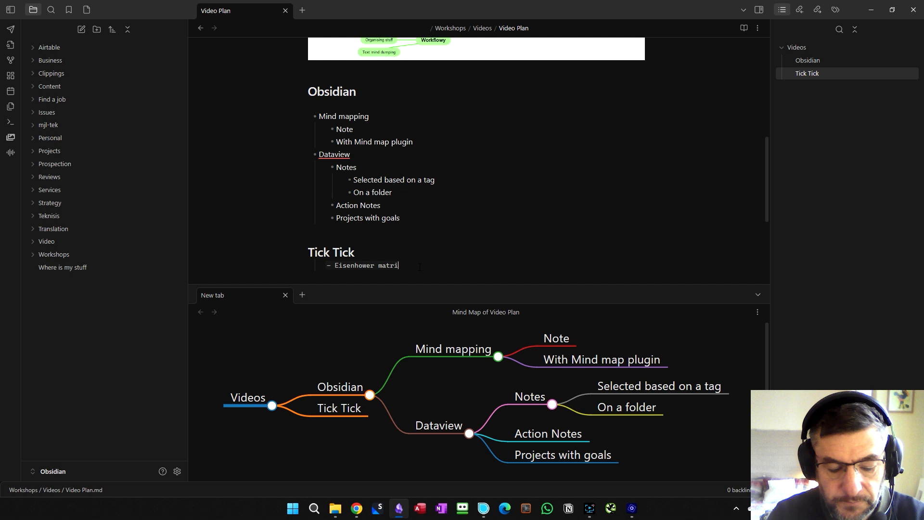
pyautogui.write('7 day view')
pyautogui.write('PD')
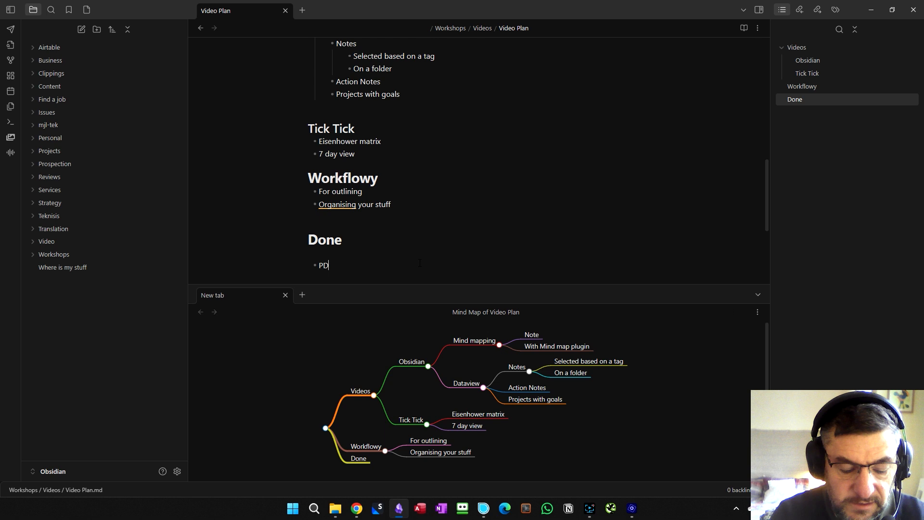
pyautogui.write('CA')
pyautogui.write('Getting Things Done')
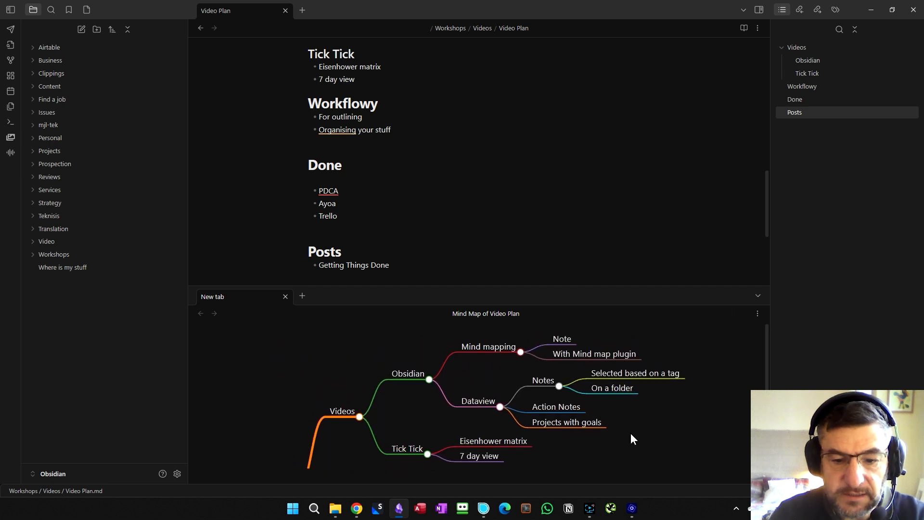
pyautogui.moveTo(690, 366)
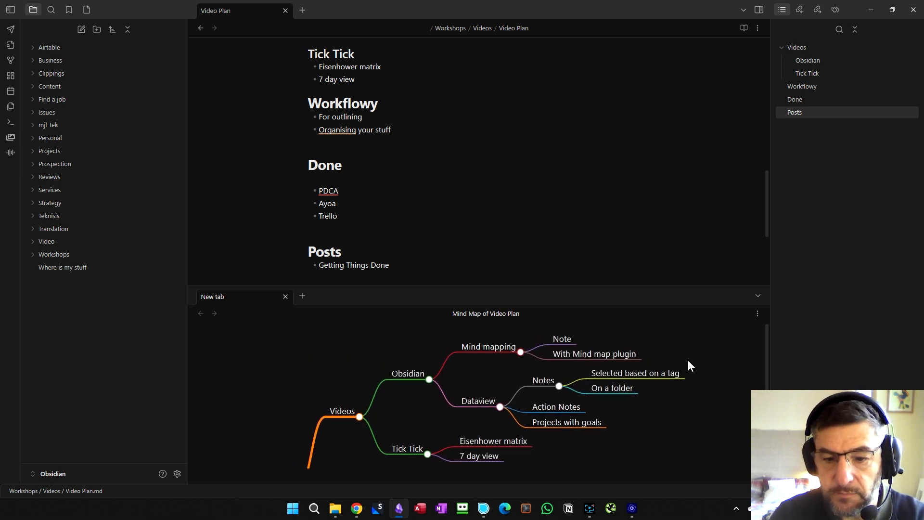
pyautogui.click(757, 313)
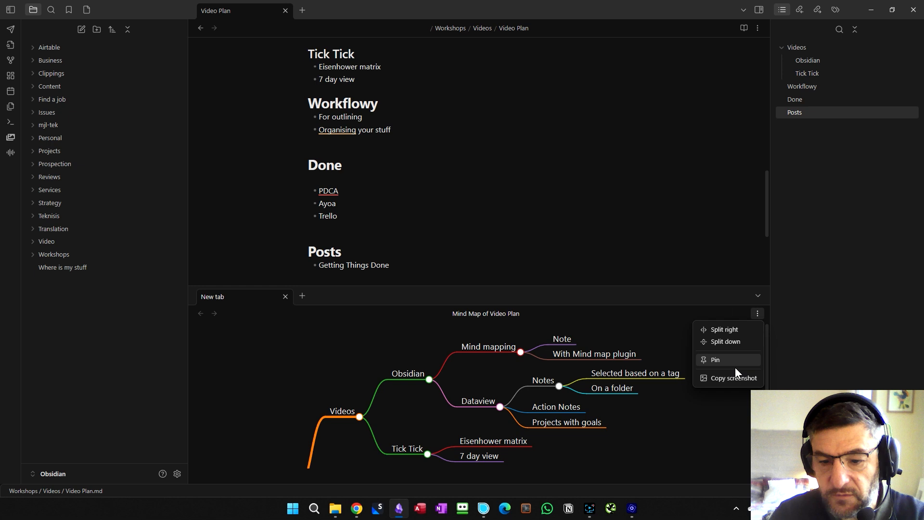
# Copy a screenshot of the mind map and paste it into the note below Posts.
pyautogui.click(733, 378)
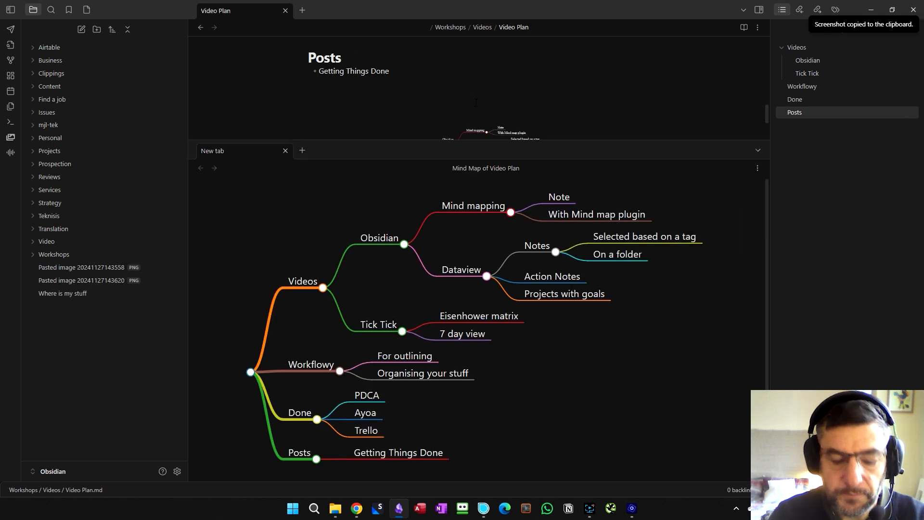
pyautogui.press('ctrl+v')
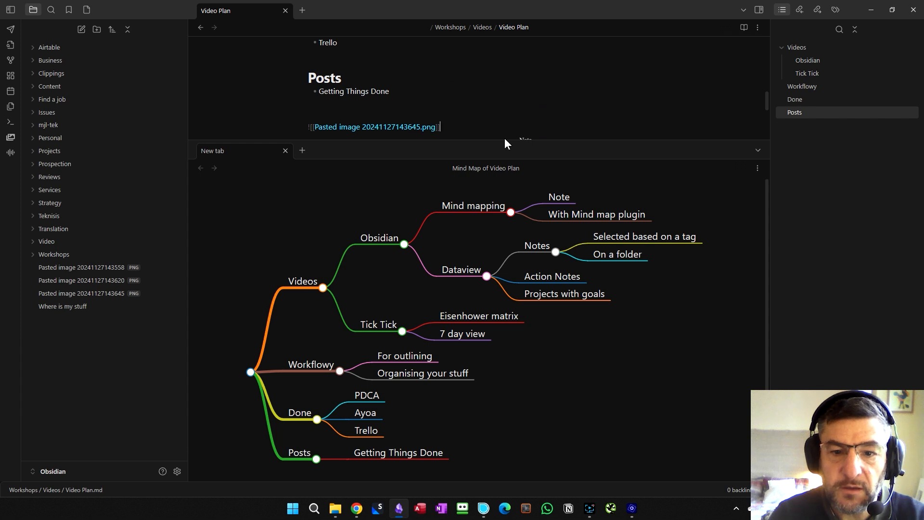